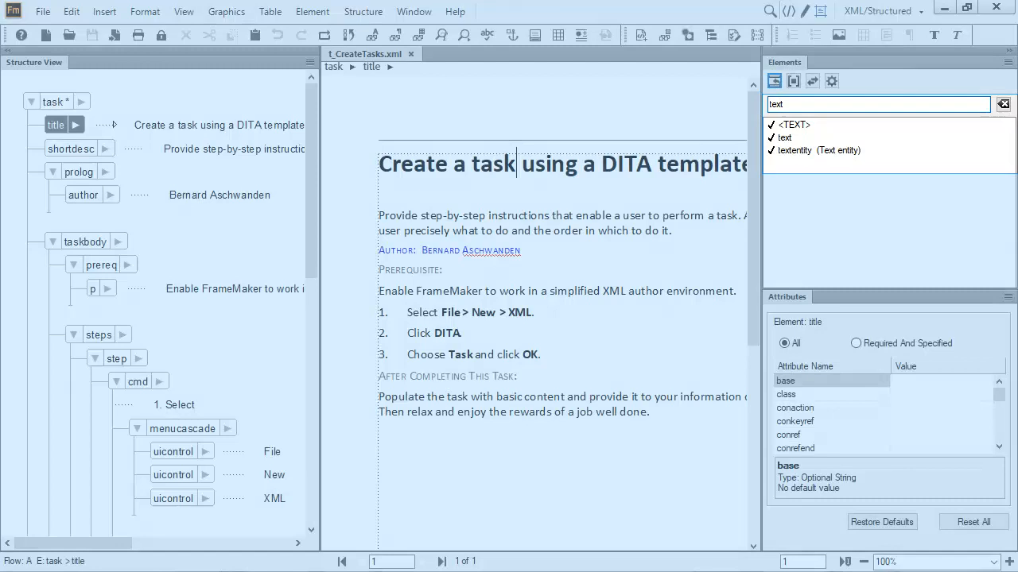
# Select the steps element in the task body so the catalog lists elements valid there.
pyautogui.click(99, 334)
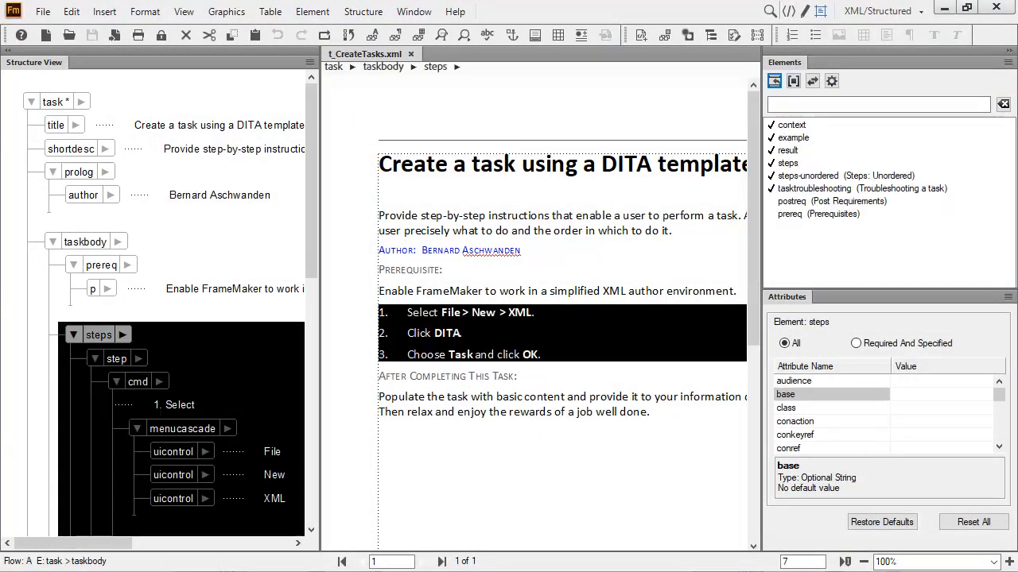